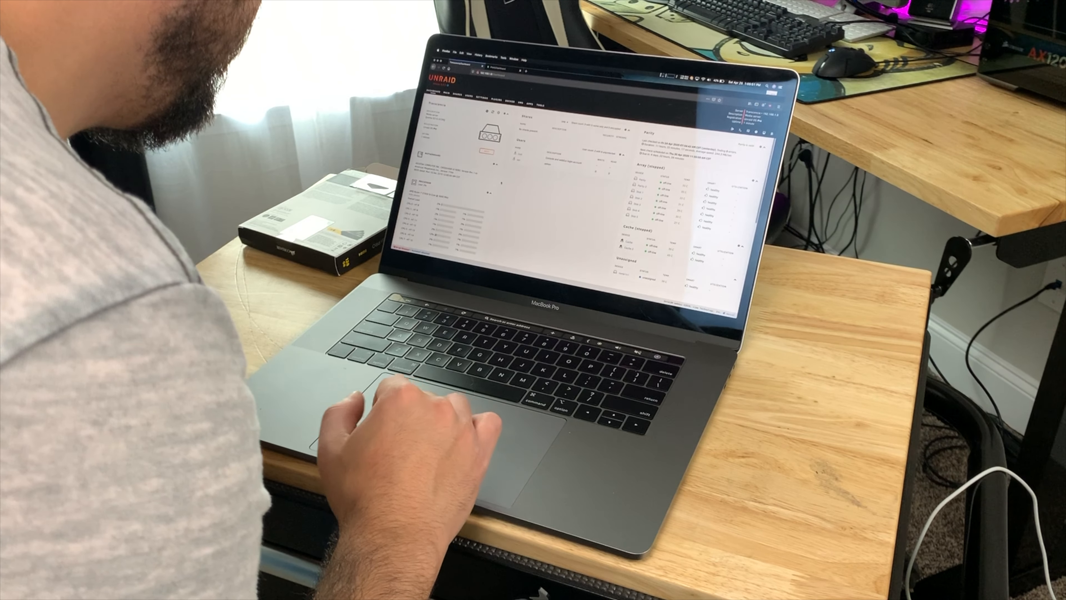
# Step: Switch to the Extreme Tweaker settings, showing Memory Frequency at DDR4-3200MHz with other settings on Auto
pyautogui.scroll(-3)
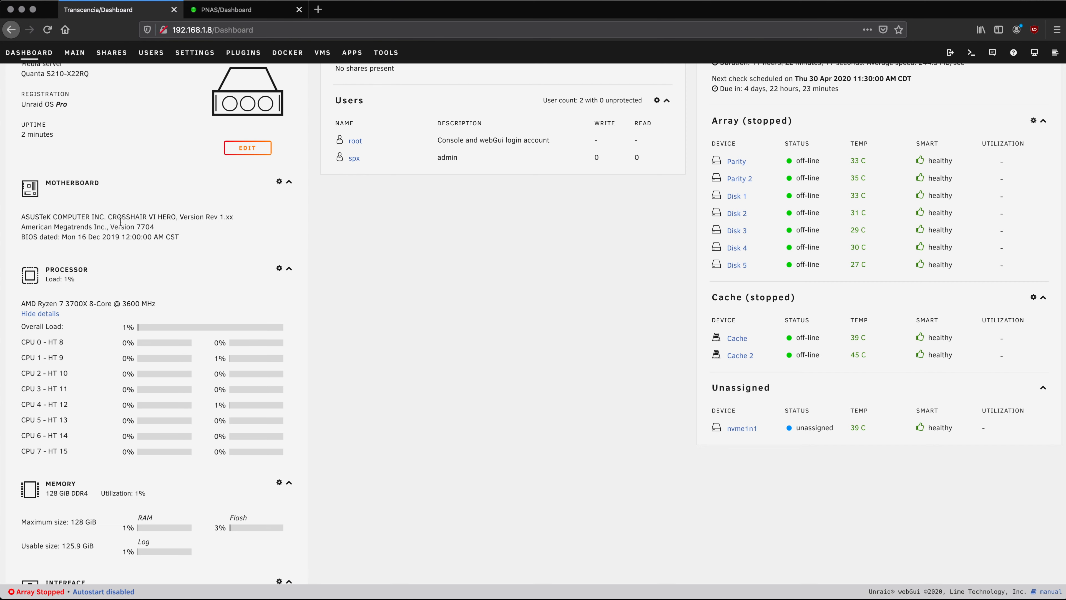
pyautogui.scroll(-3)
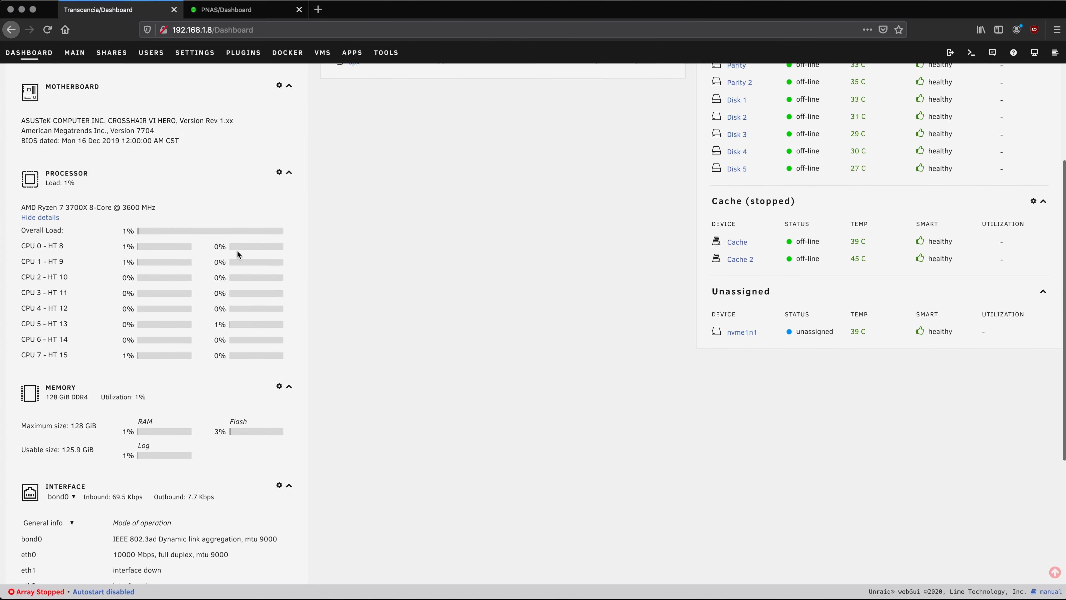
pyautogui.scroll(-3)
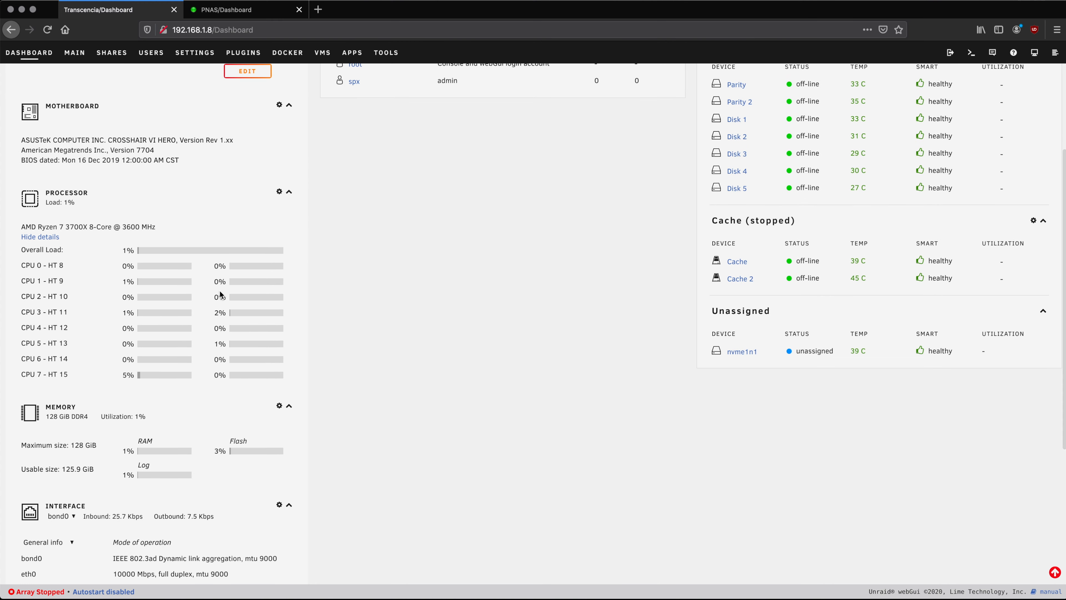
pyautogui.scroll(-3)
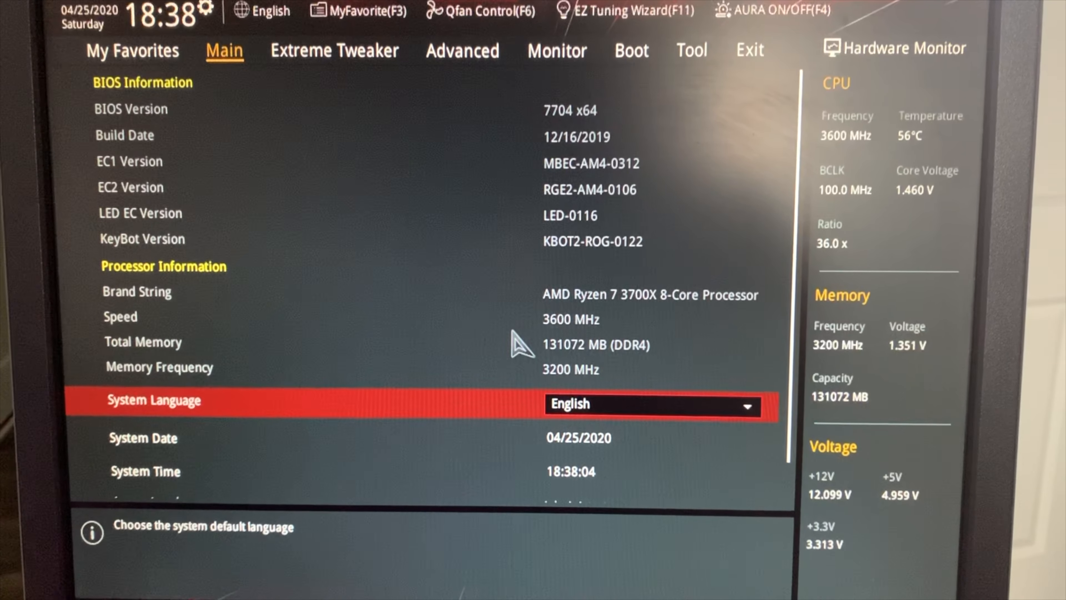
pyautogui.click(333, 51)
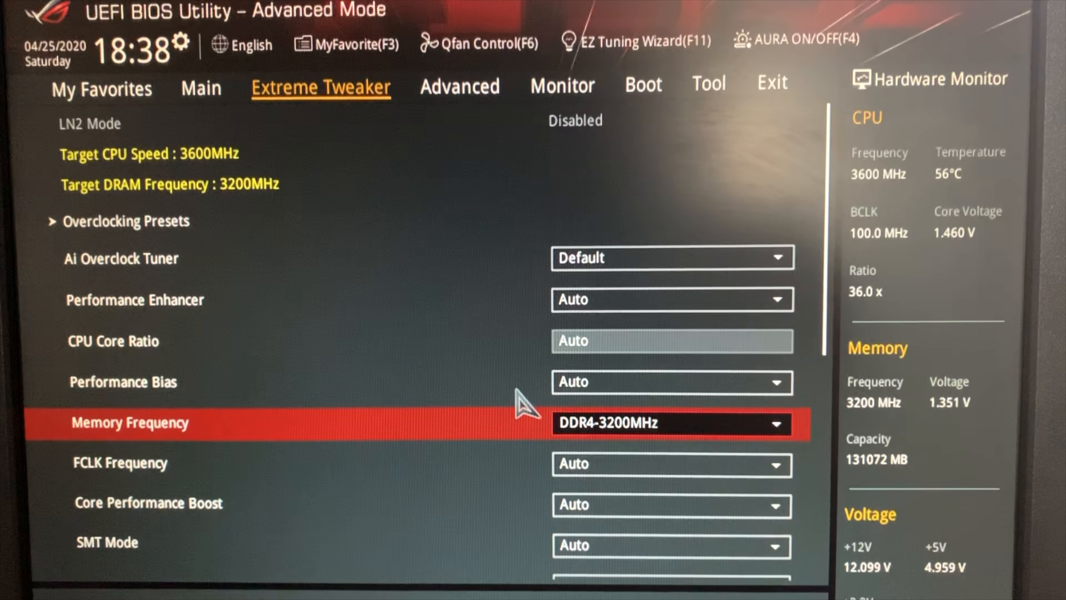